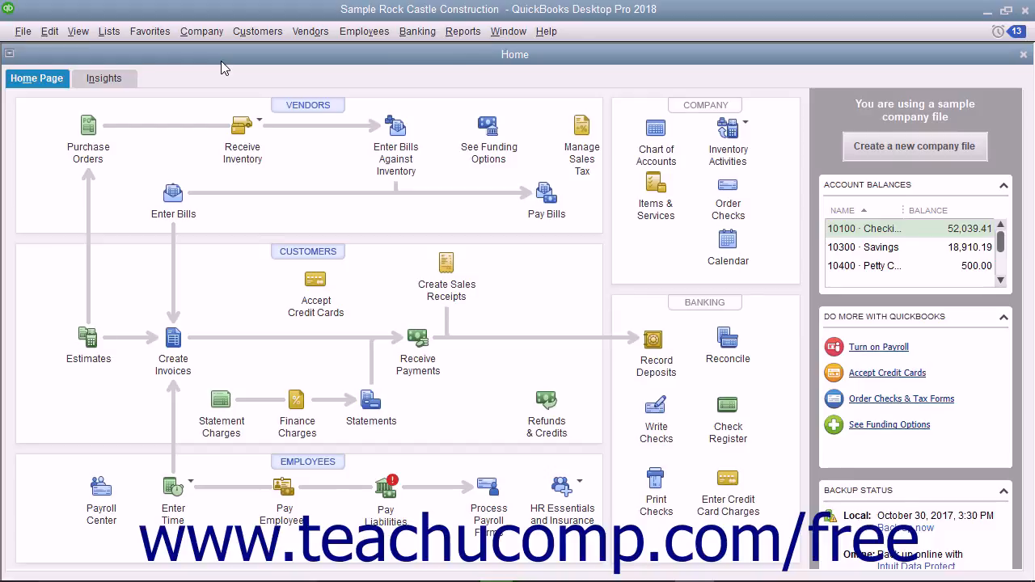
Step: Start a bank reconciliation from the Banking menu for the 10100 Checking account
click(417, 31)
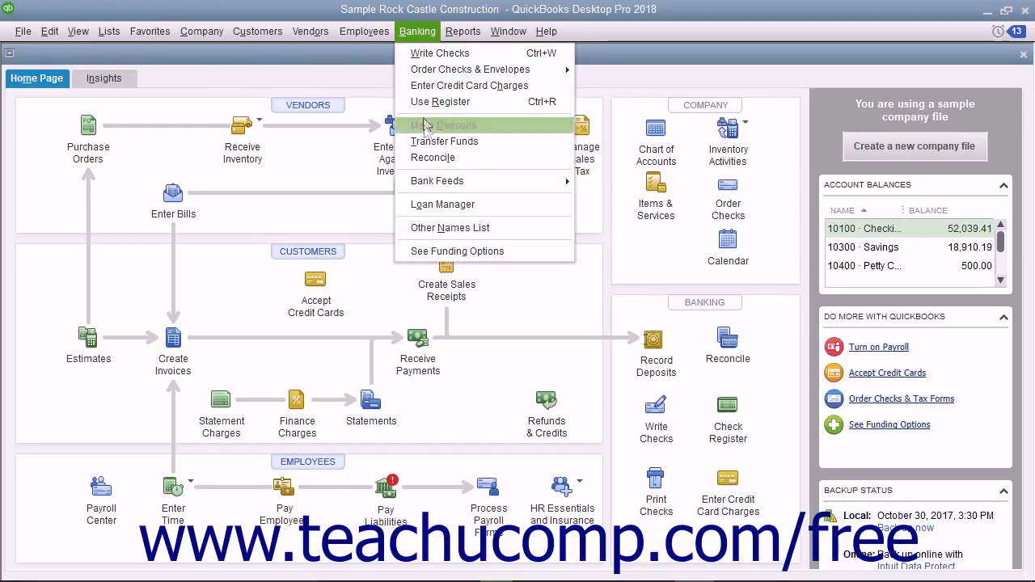
click(432, 159)
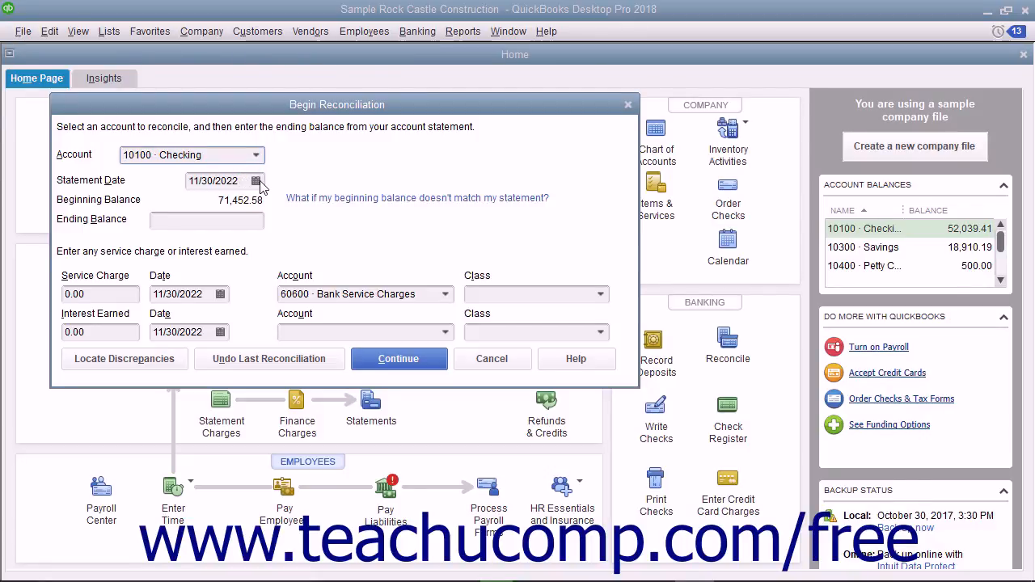
Step: Set statement date 11/30/2022 and ending balance 55,641.39, leaving the service charge next
click(257, 181)
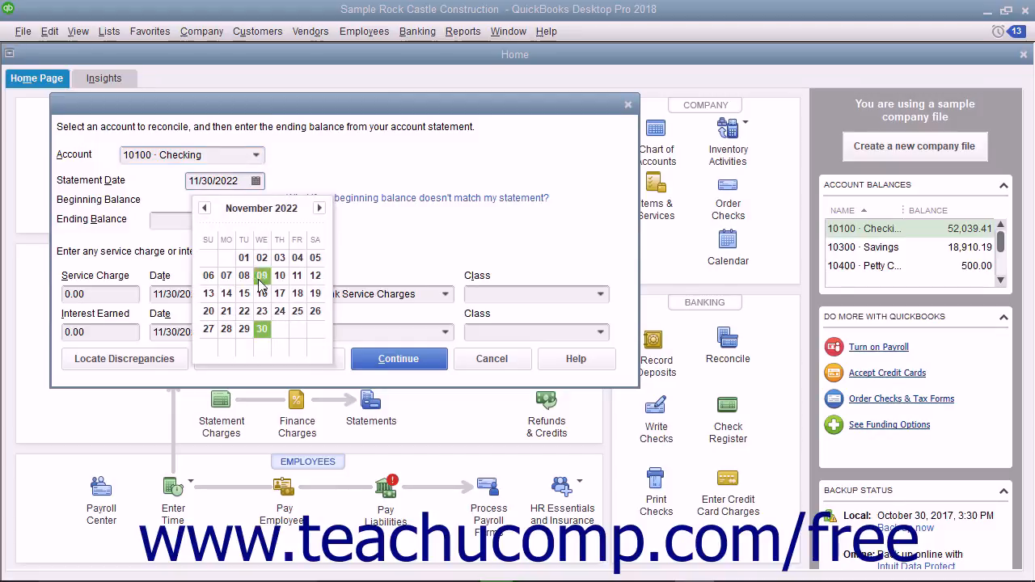
click(262, 328)
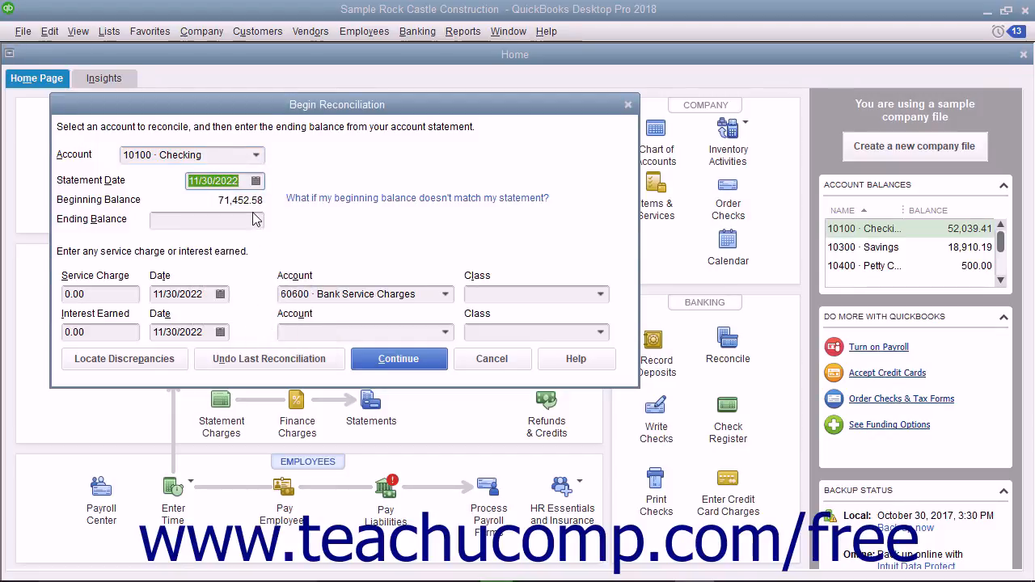
click(207, 220)
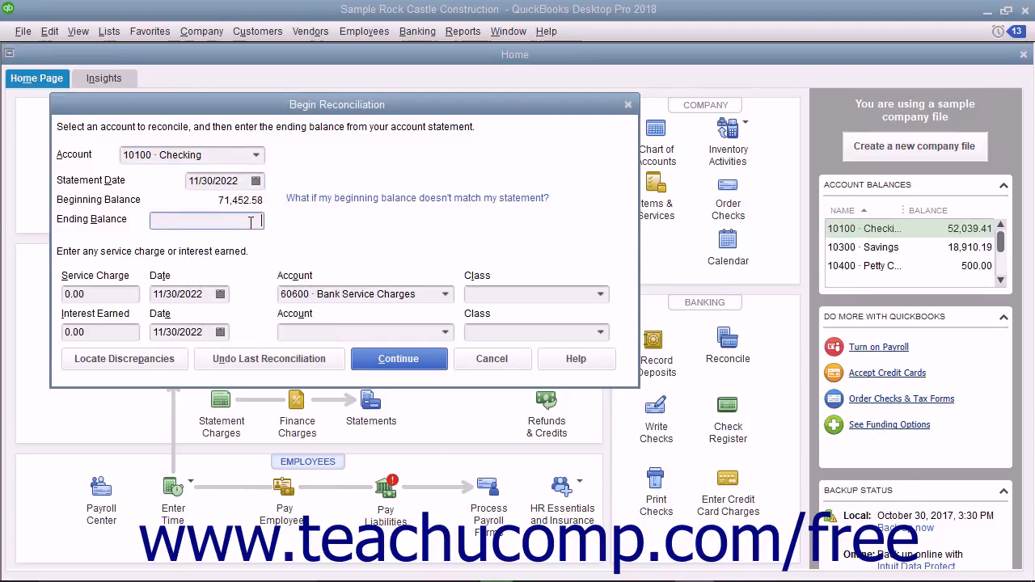
text(556)
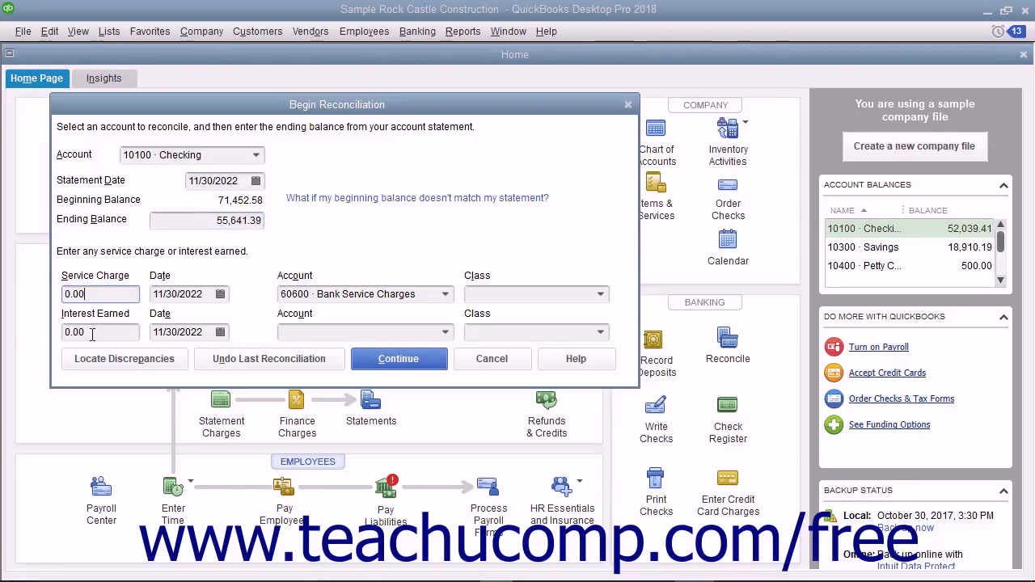
click(100, 331)
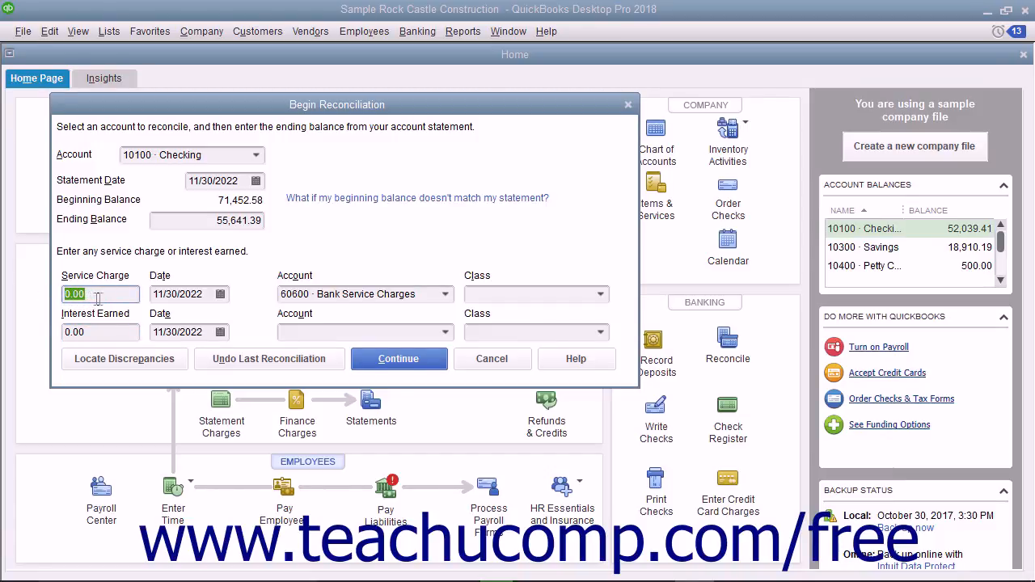
click(220, 294)
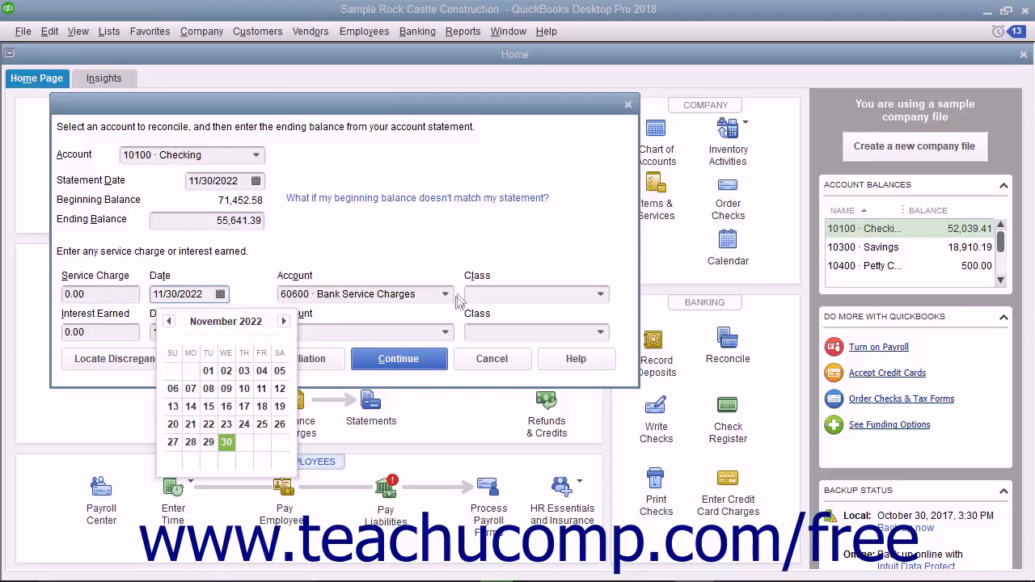
click(444, 294)
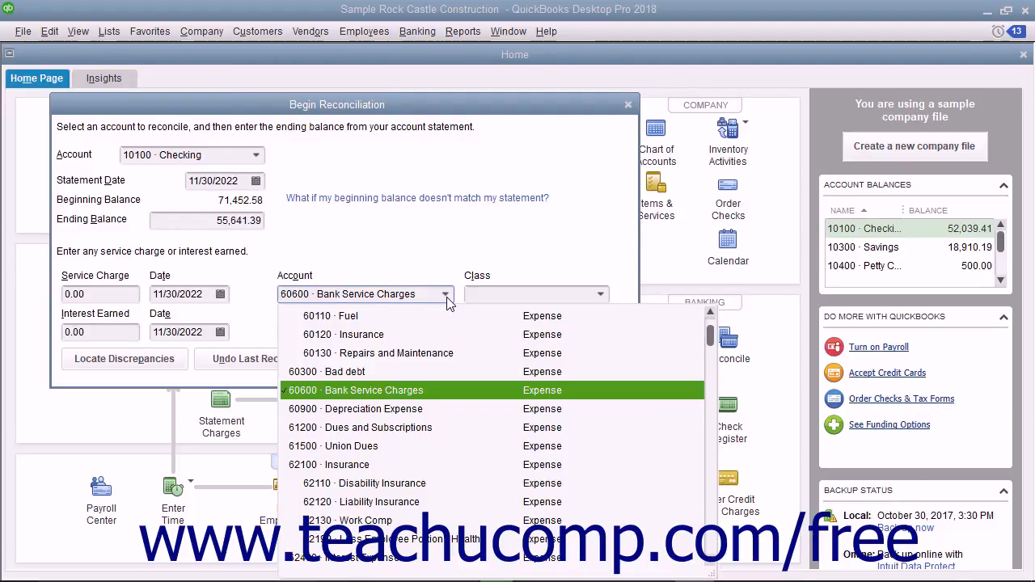
click(373, 390)
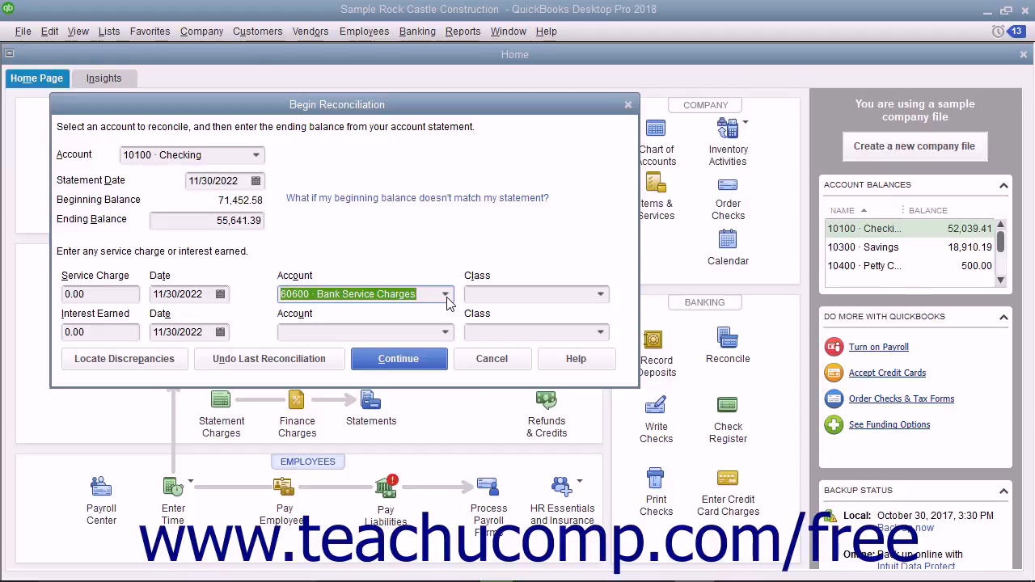
click(100, 332)
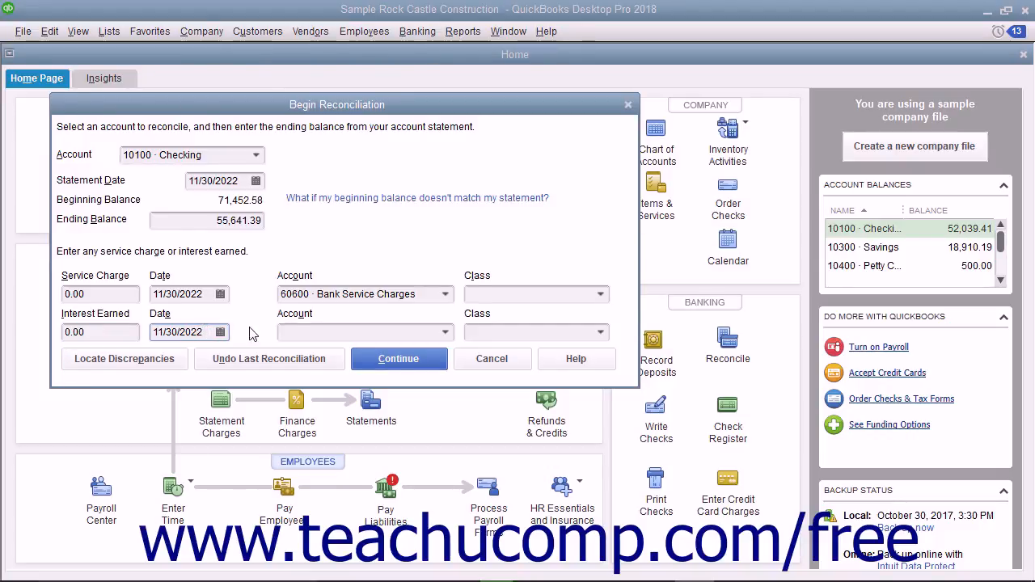
click(359, 331)
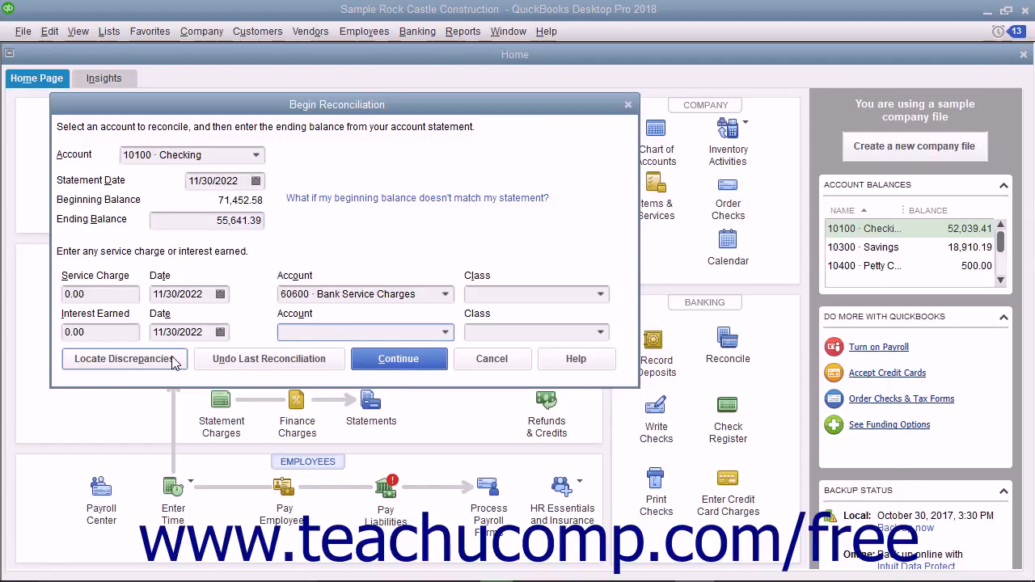
Step: Review the Locate Discrepancies tools and previous reconciliation reports without displaying one
click(123, 359)
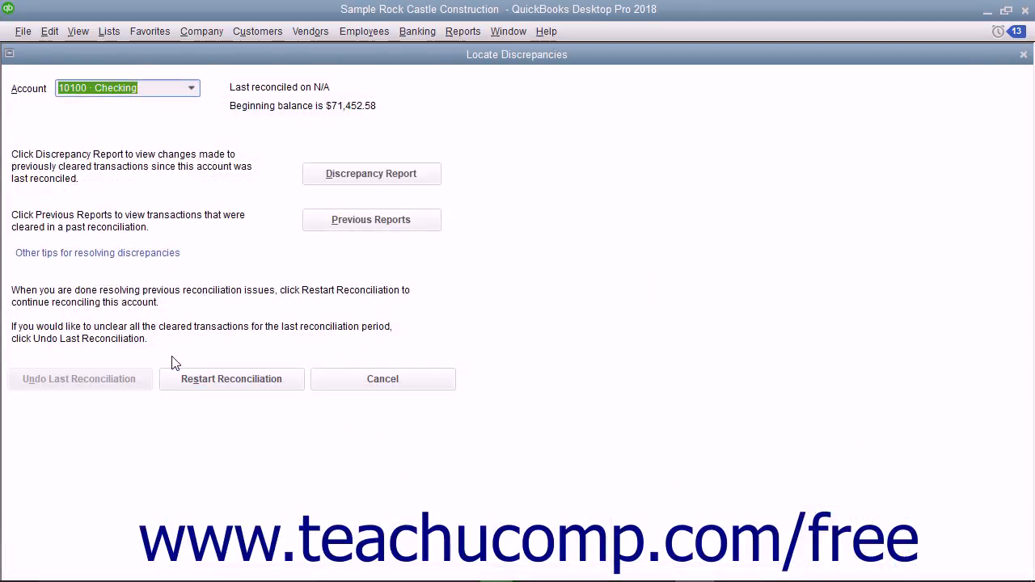
mouse_move(258, 293)
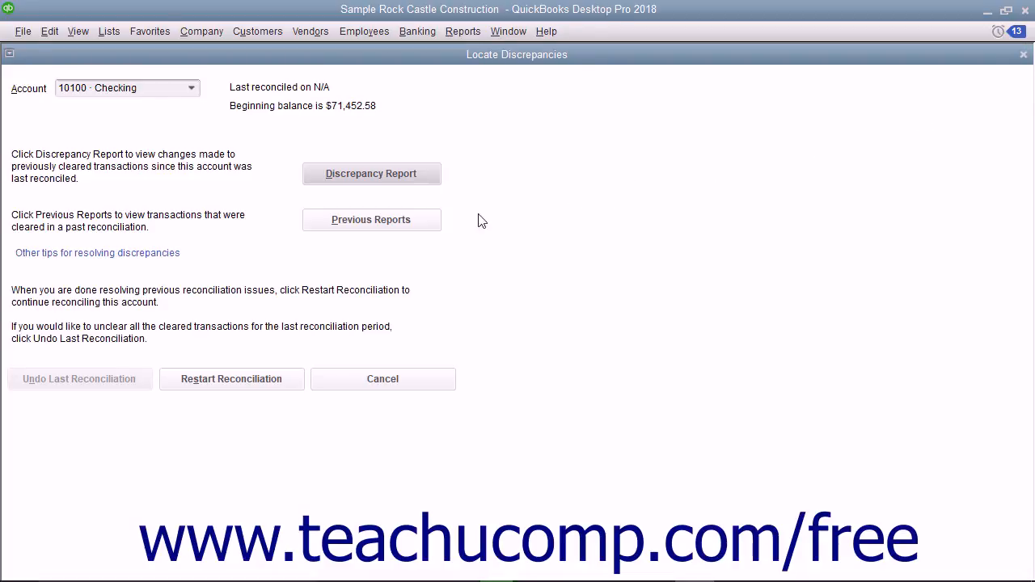
click(370, 220)
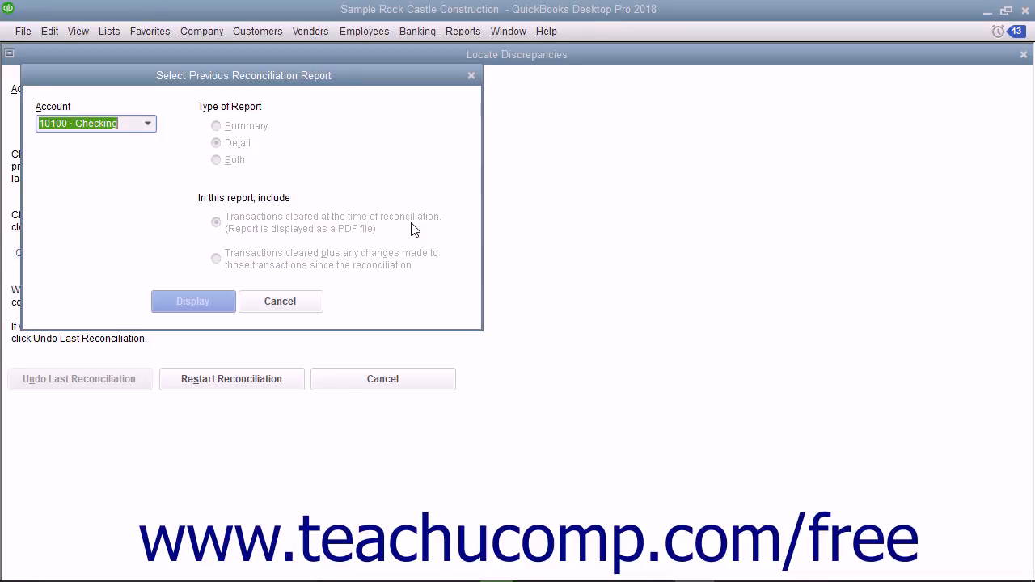
click(279, 301)
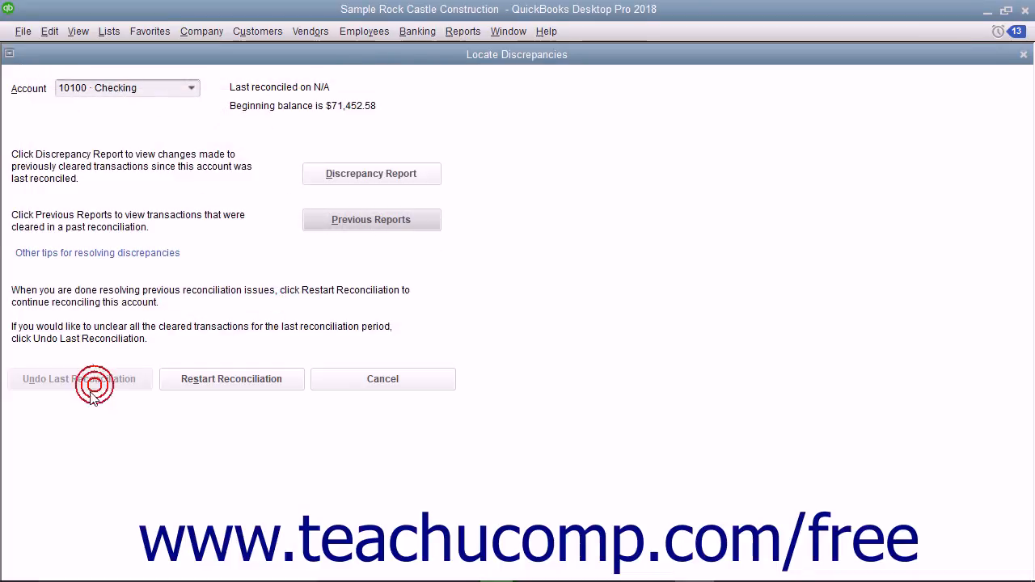
Step: Return to Begin Reconciliation and continue into the Reconcile – Checking transaction list
click(78, 379)
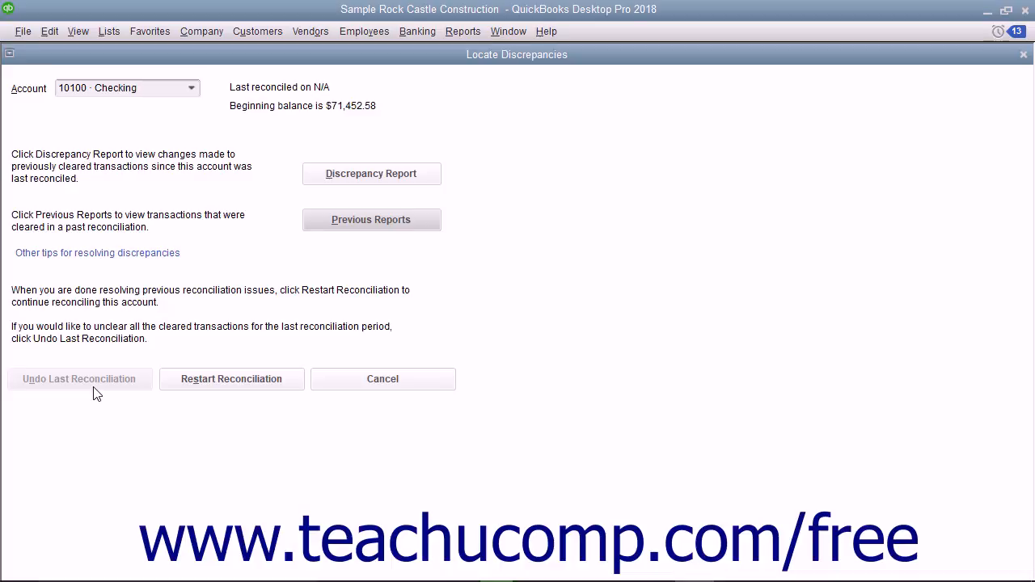
mouse_move(126, 390)
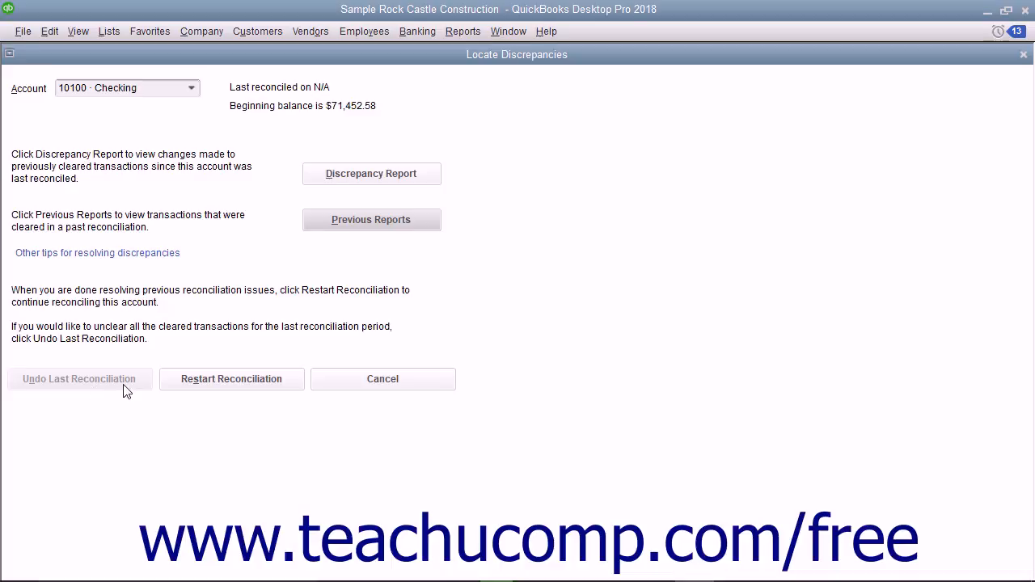
click(382, 378)
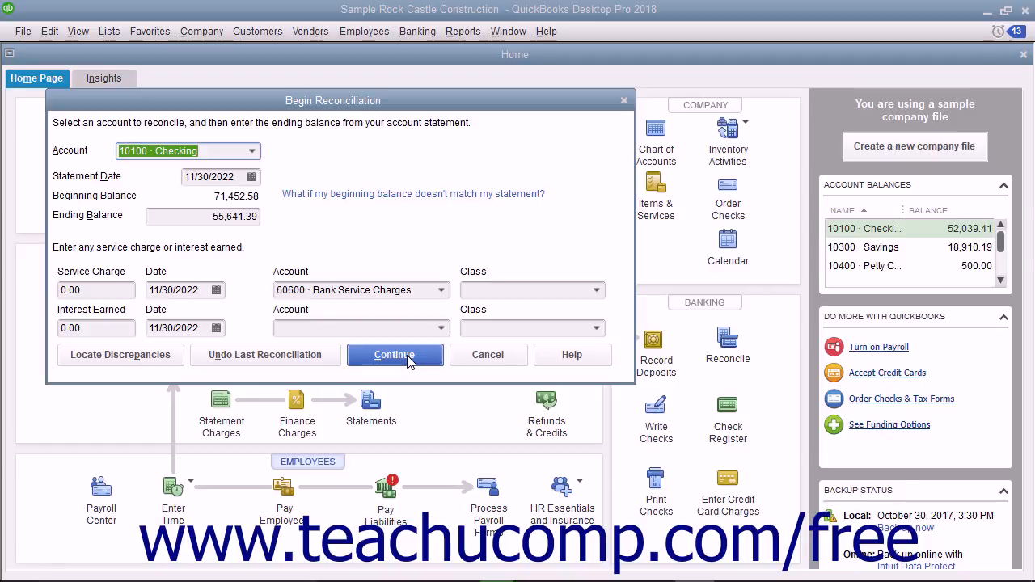
click(394, 356)
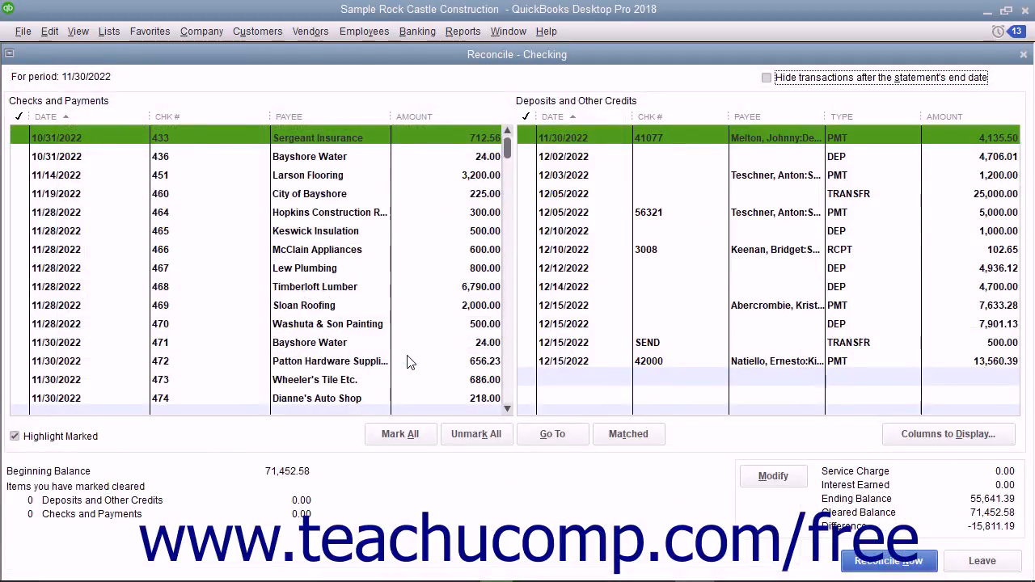
mouse_move(25, 146)
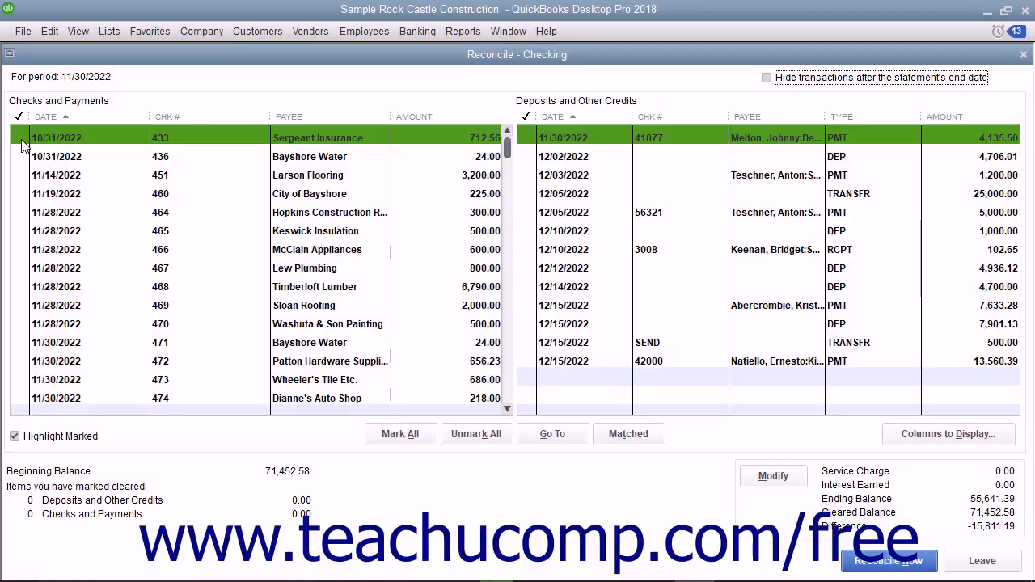
Step: Clear the checks through Bank of Anycity and the 41077 deposit so the difference is 0.00
click(19, 155)
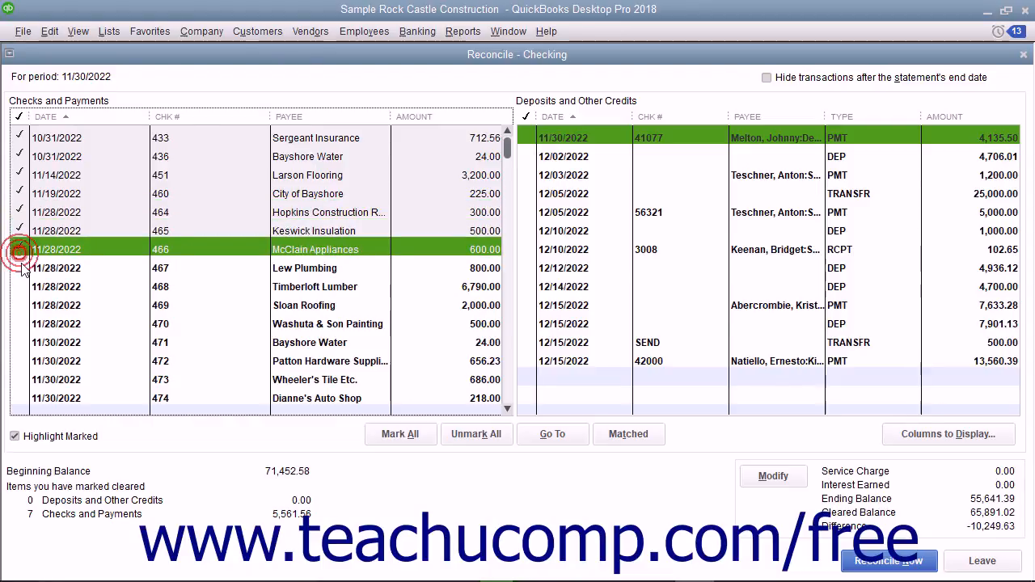
click(19, 304)
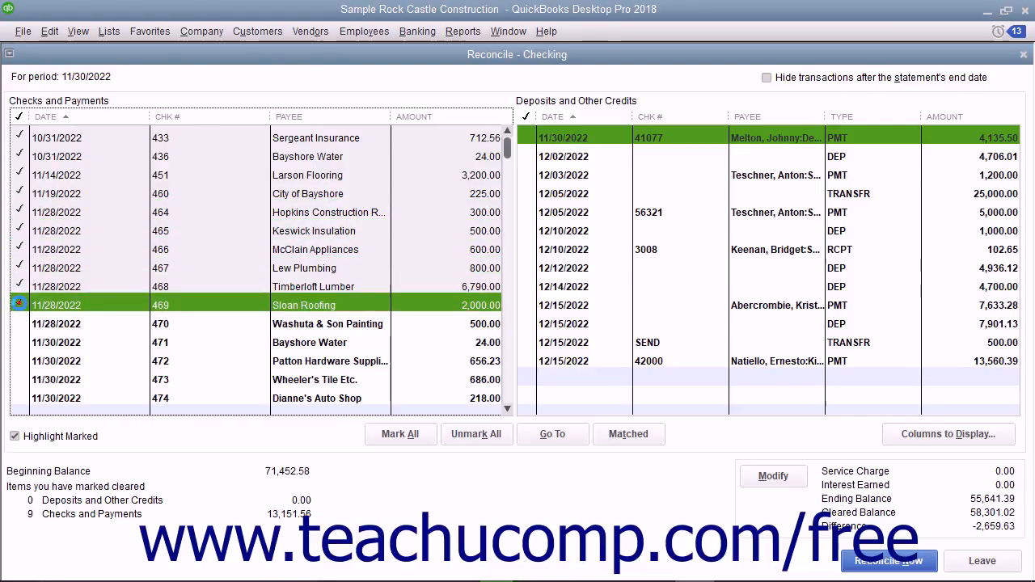
click(20, 323)
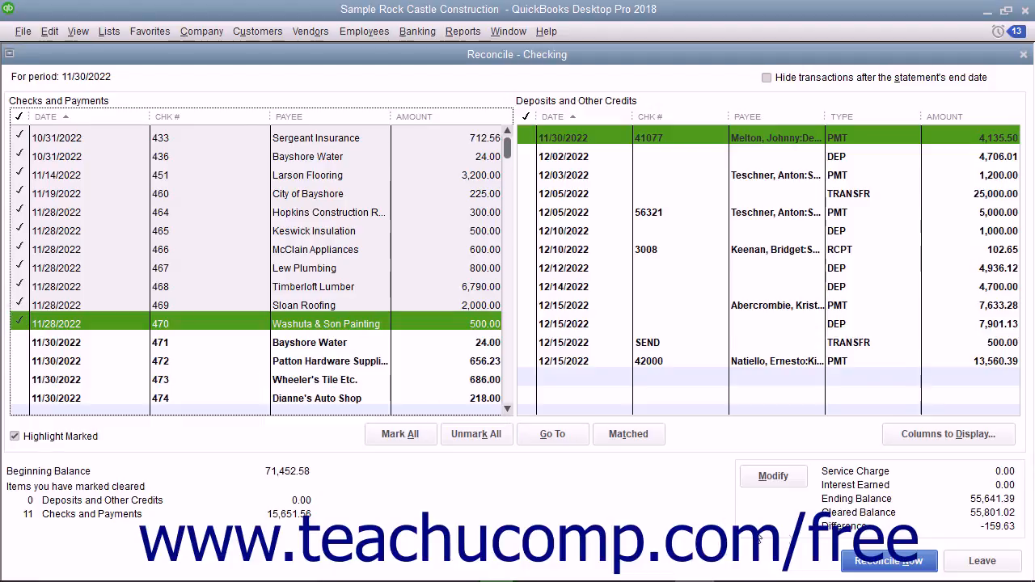
mouse_move(236, 356)
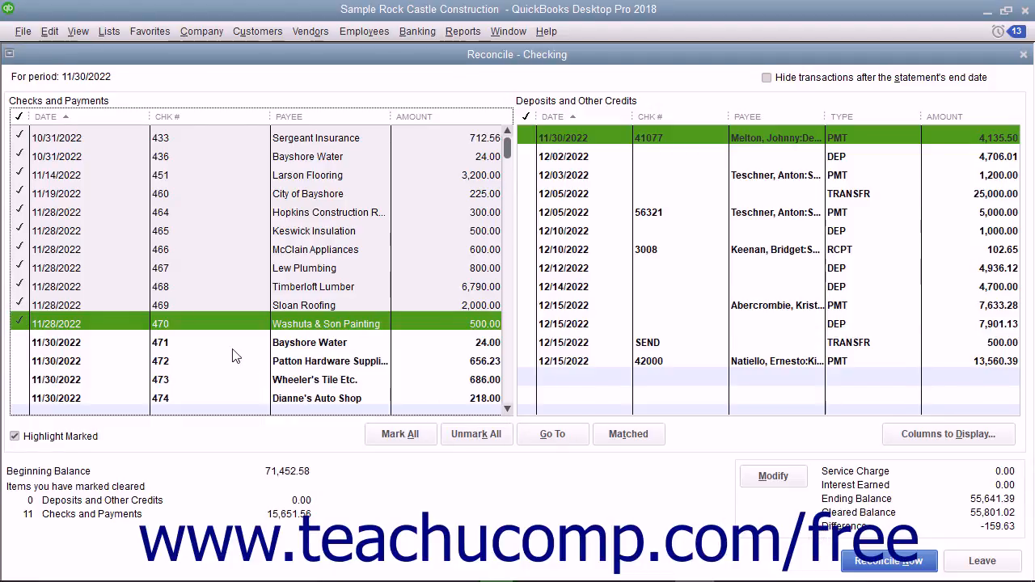
click(20, 378)
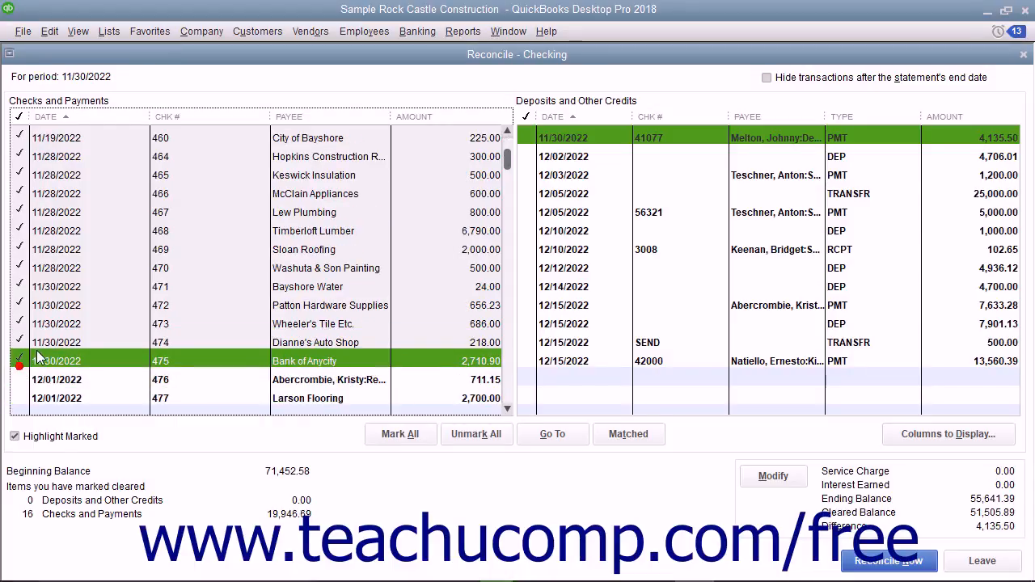
click(527, 137)
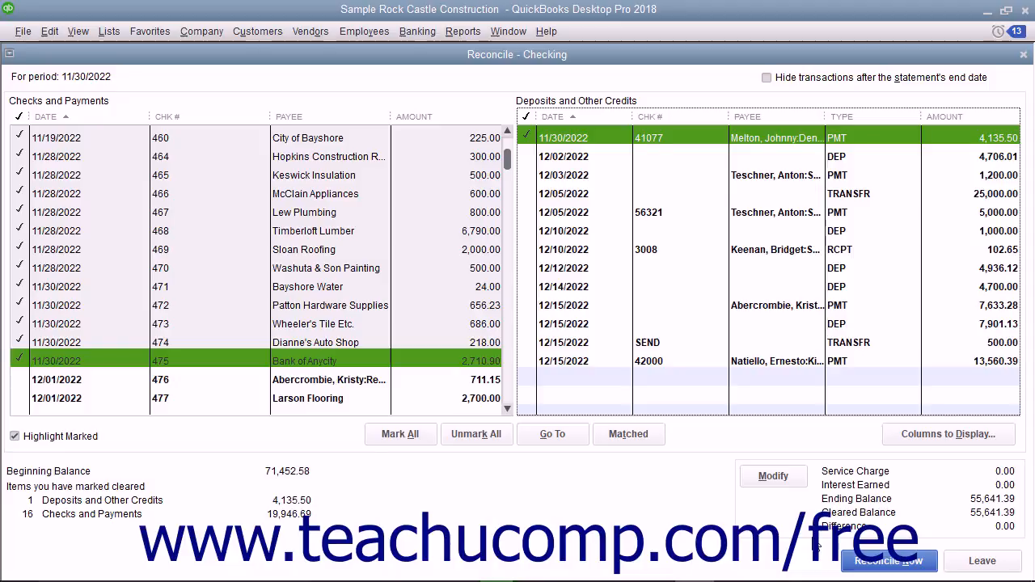
mouse_move(981, 561)
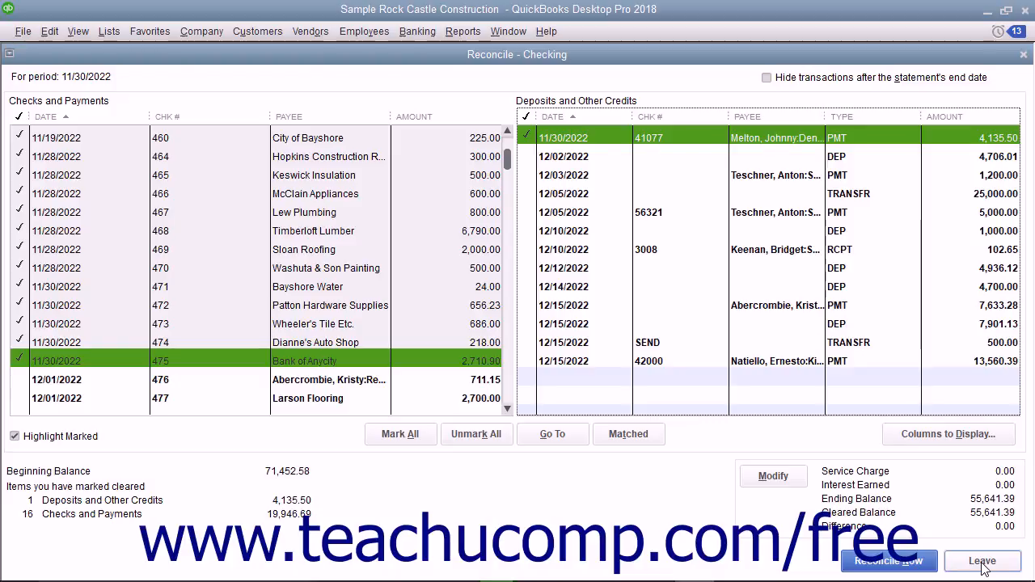
Step: Leave the reconciliation, then reopen Banking > Reconcile for Checking
click(981, 561)
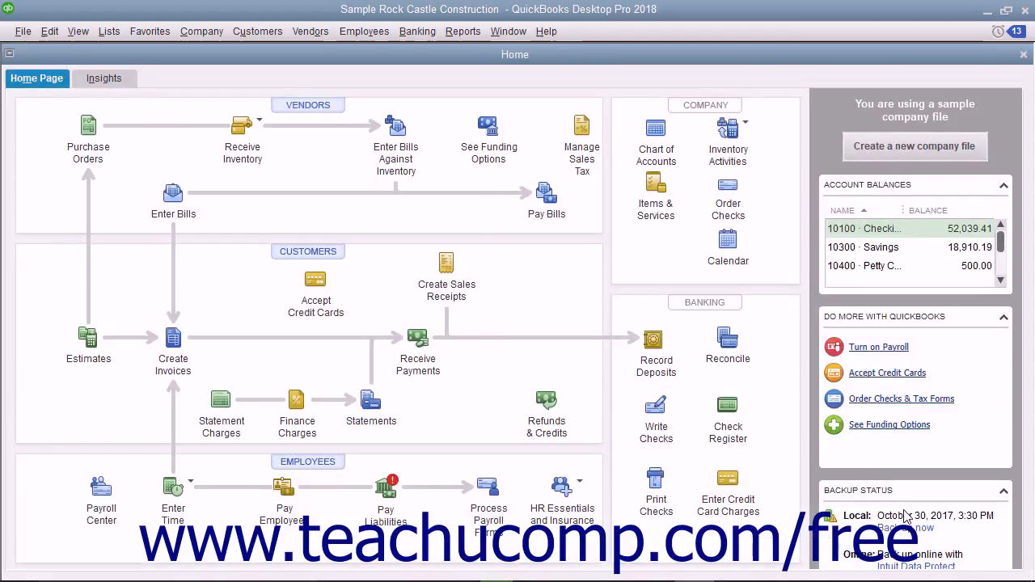
click(417, 31)
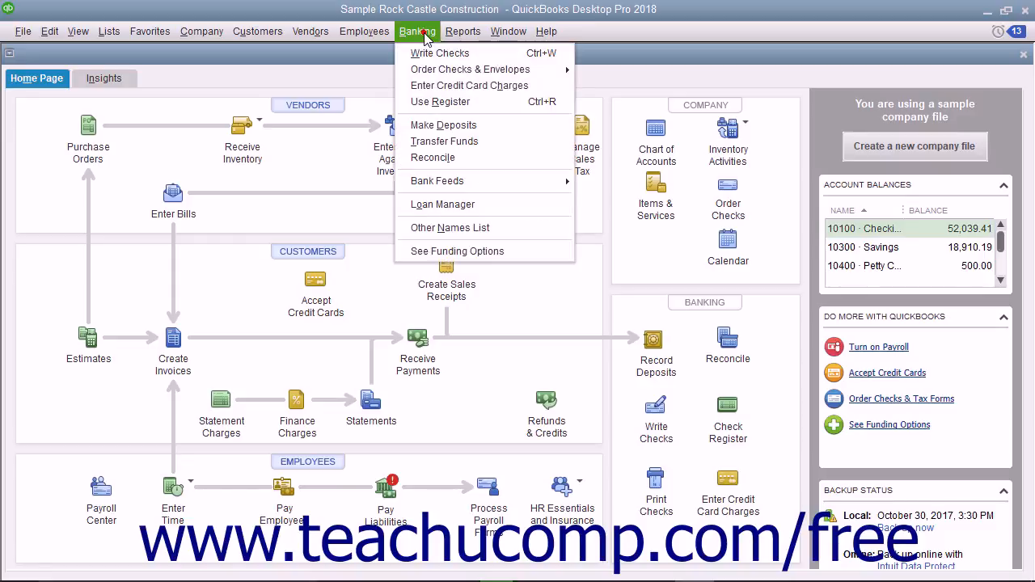
mouse_move(433, 158)
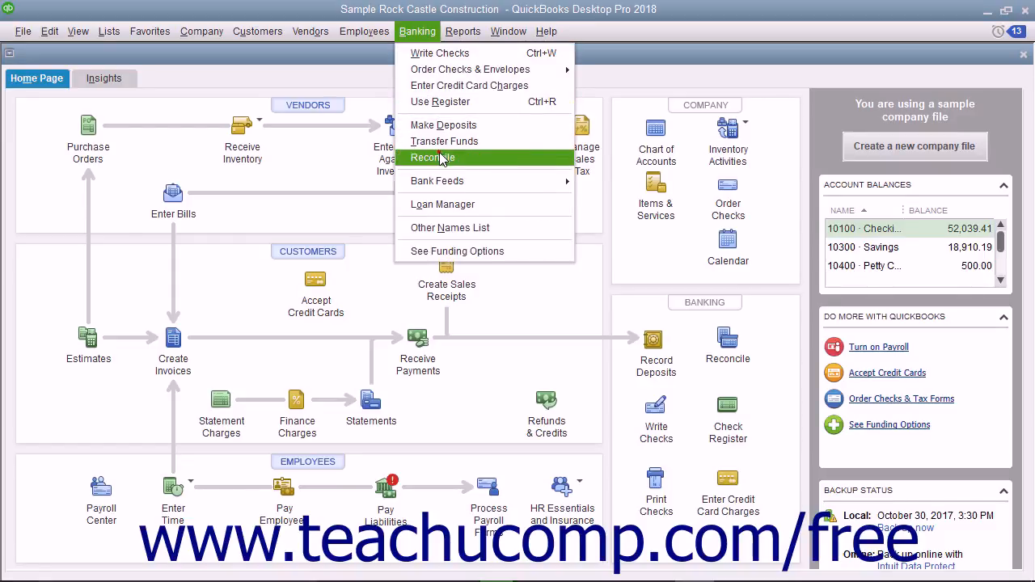
click(430, 157)
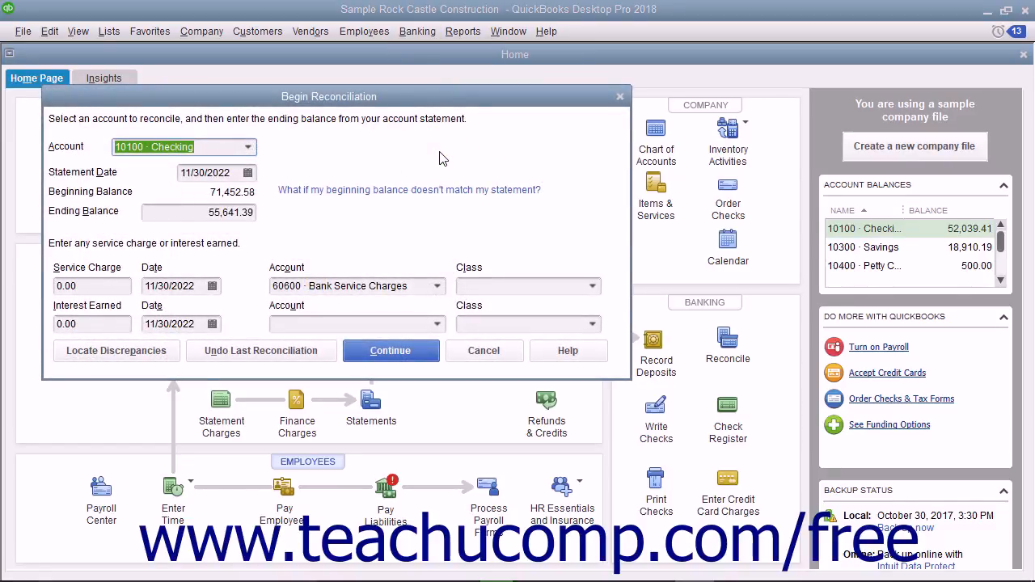
mouse_move(388, 155)
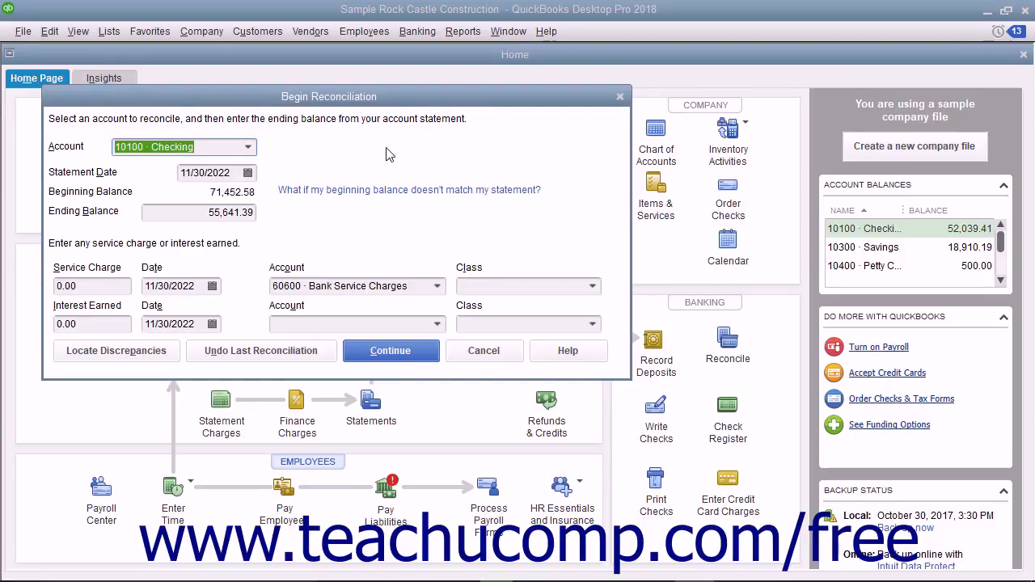
mouse_move(207, 236)
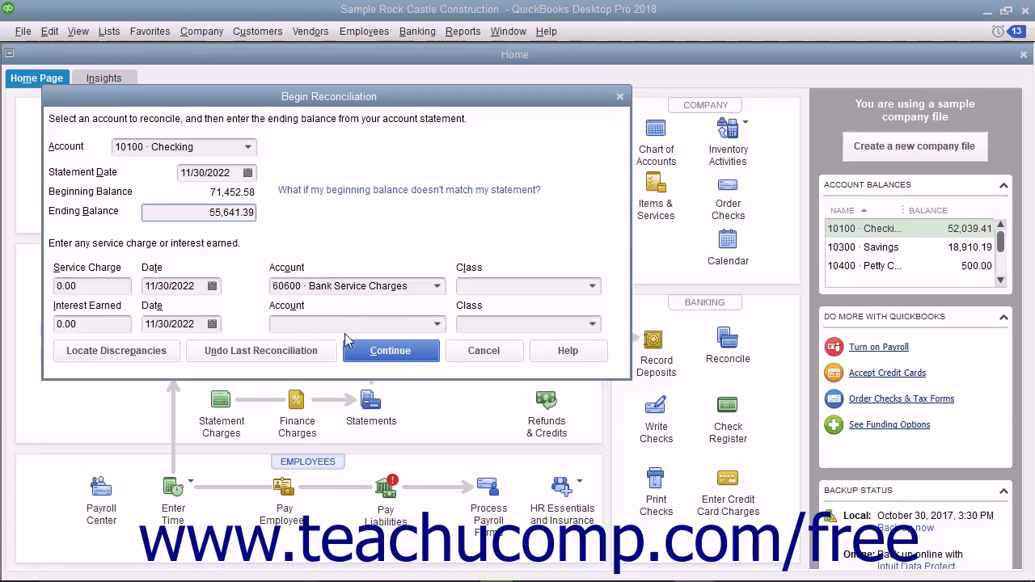
Step: Continue with the saved statement details and Reconcile Now to reach the balanced report dialog
click(390, 349)
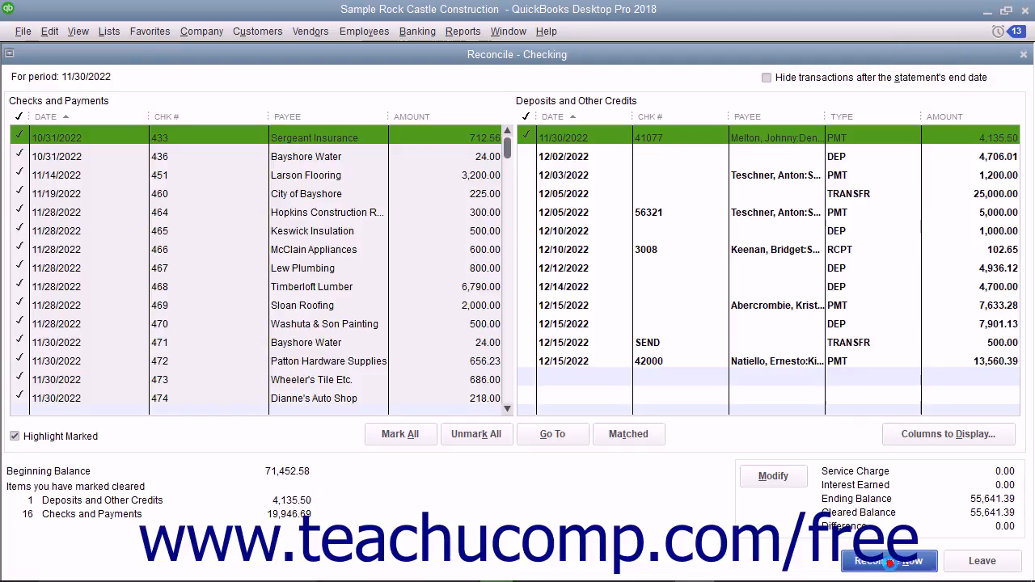
click(890, 559)
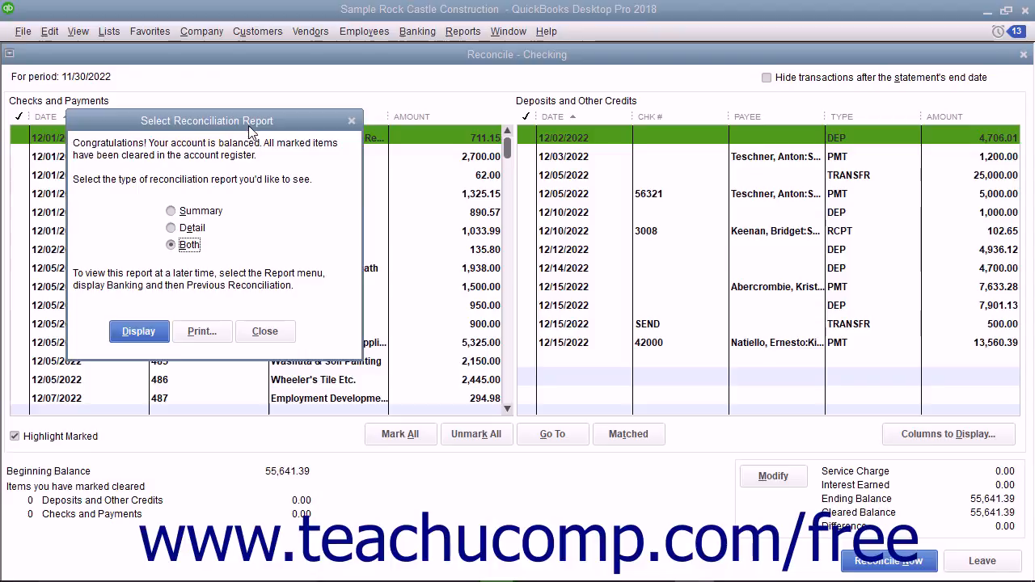